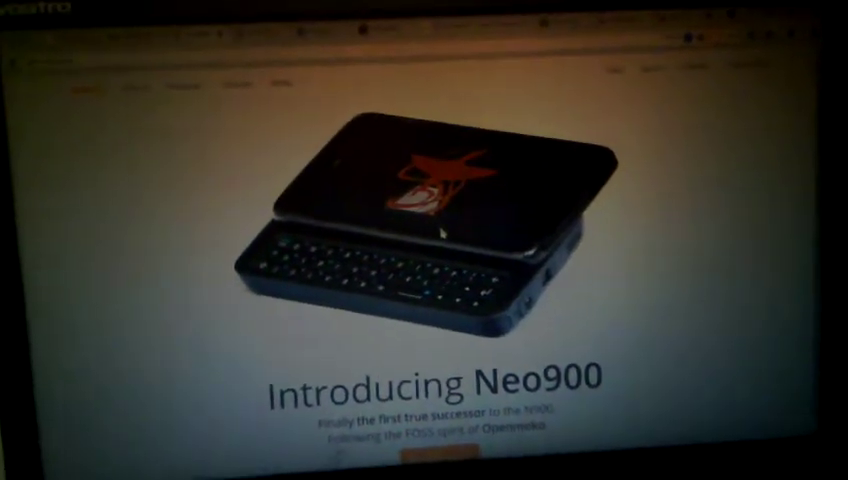
scroll("down", 3)
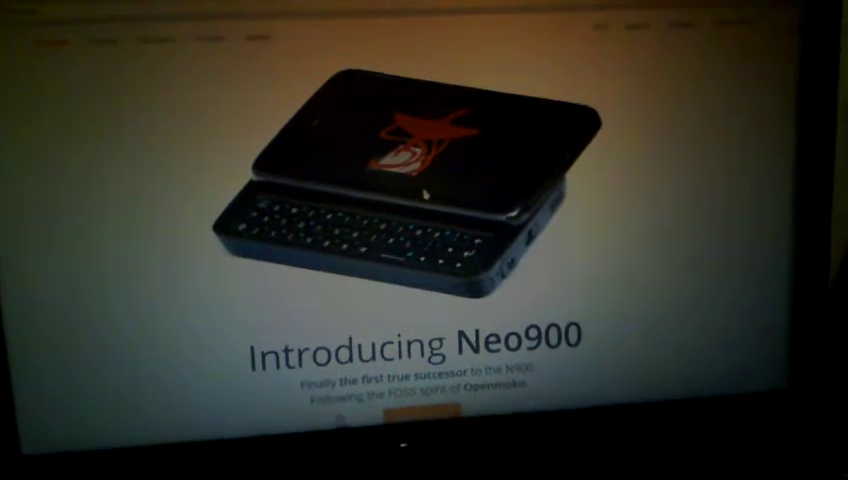